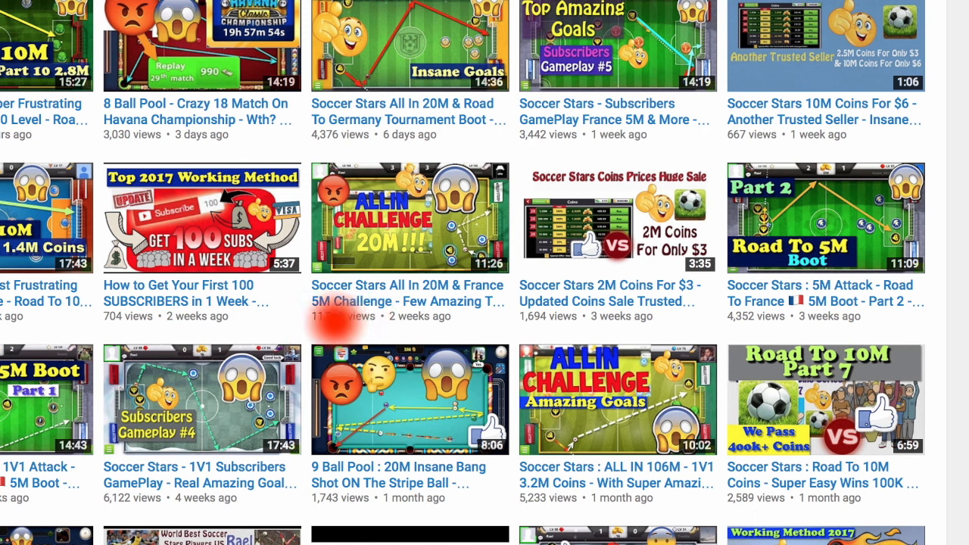
Step: Open the 'Soccer Stars All In 20M & France 5M Challenge' video from the channel's grid
left_click(409, 218)
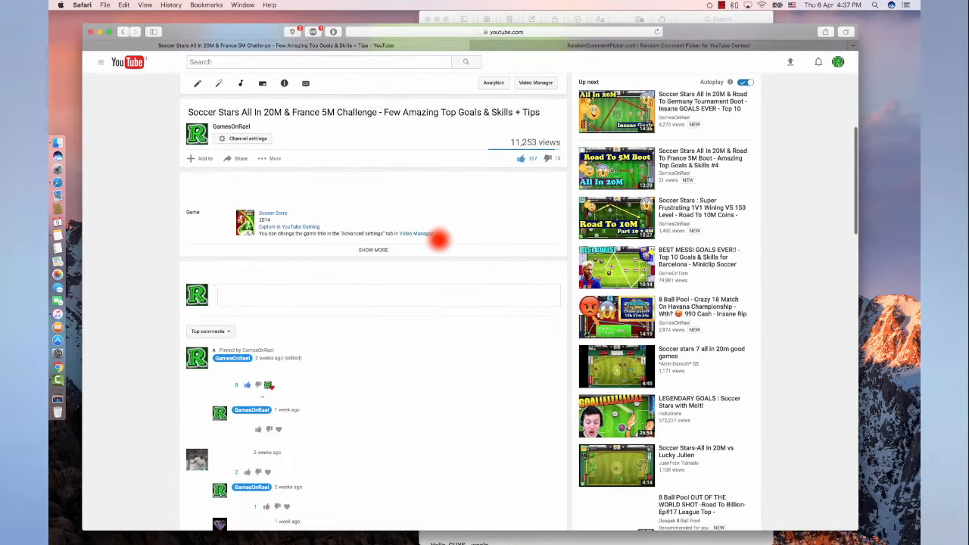
scroll("down", 3)
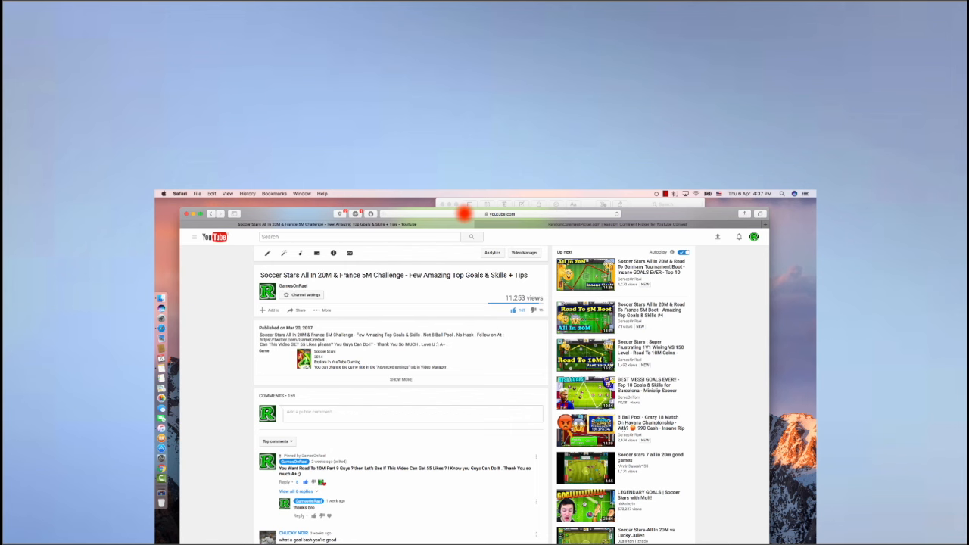
Step: Paste the soccer video's YouTube link into the picker's URL field
left_click(500, 213)
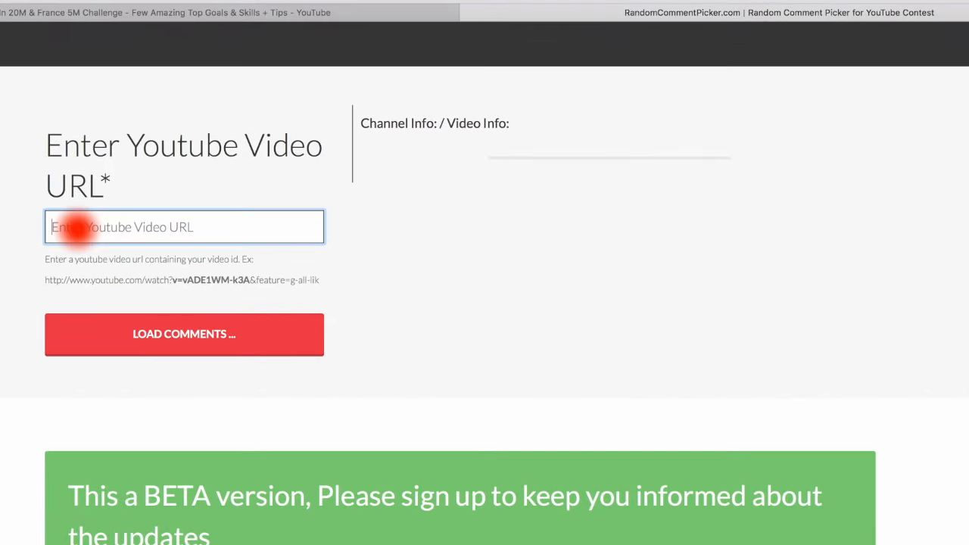
right_click(73, 228)
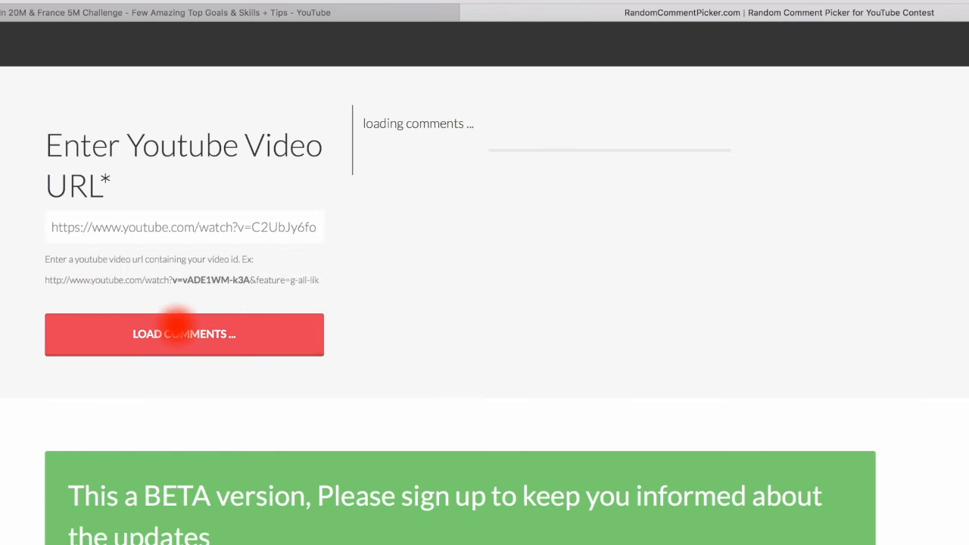
Step: Load all 164 comments of the GamesOnRael video until the winner button appears
left_click(185, 335)
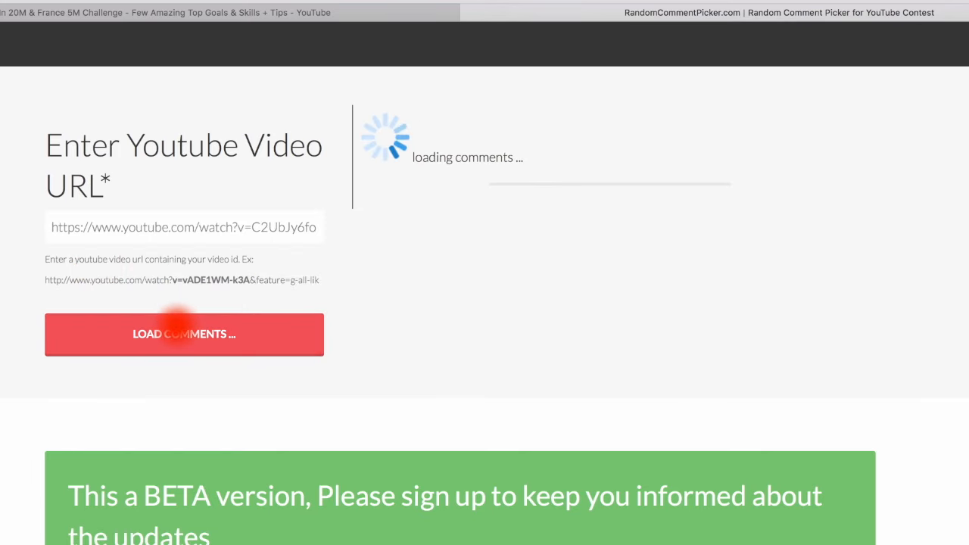
left_click(185, 335)
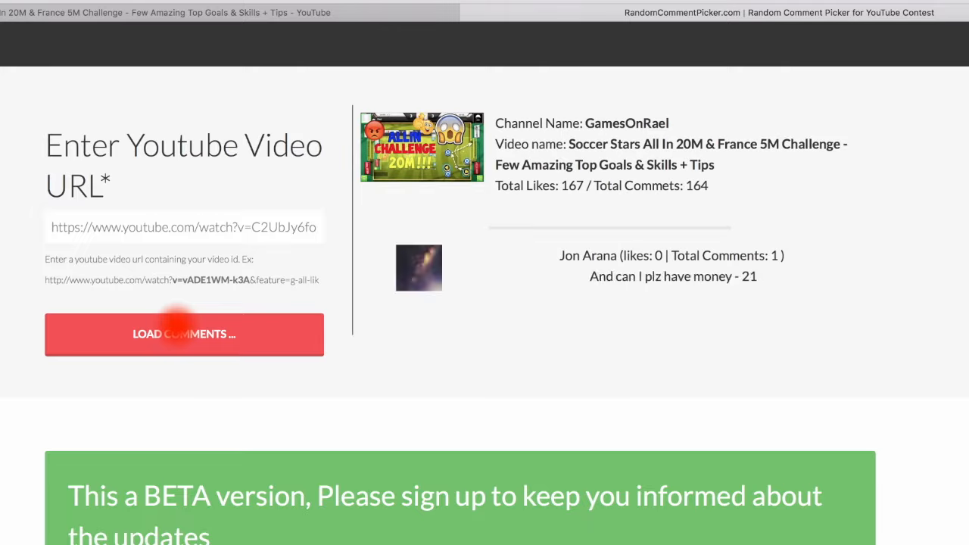
left_click(184, 335)
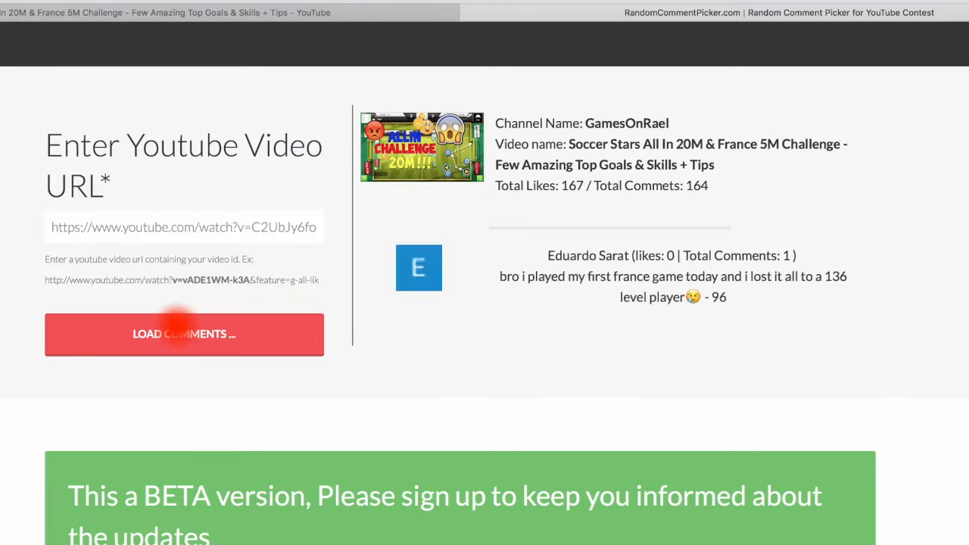
left_click(184, 335)
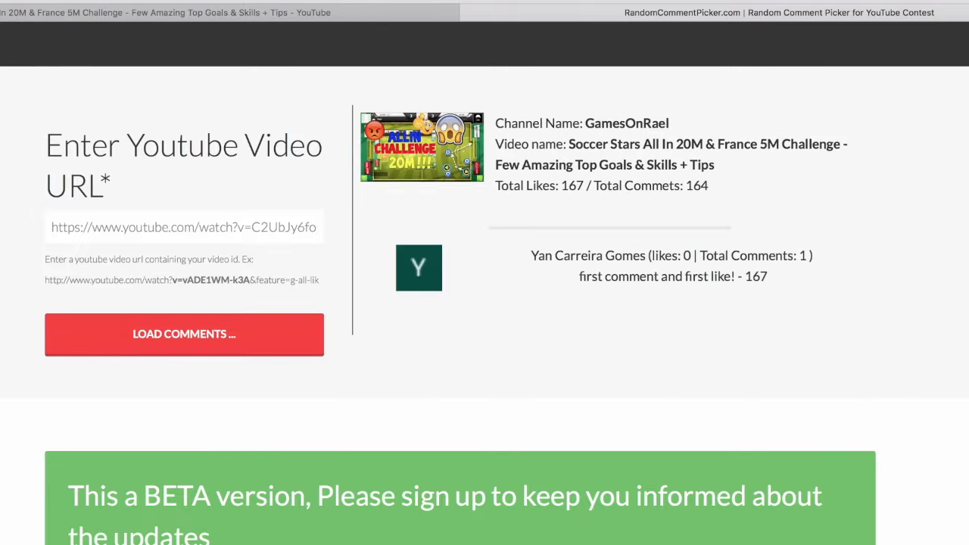
left_click(608, 265)
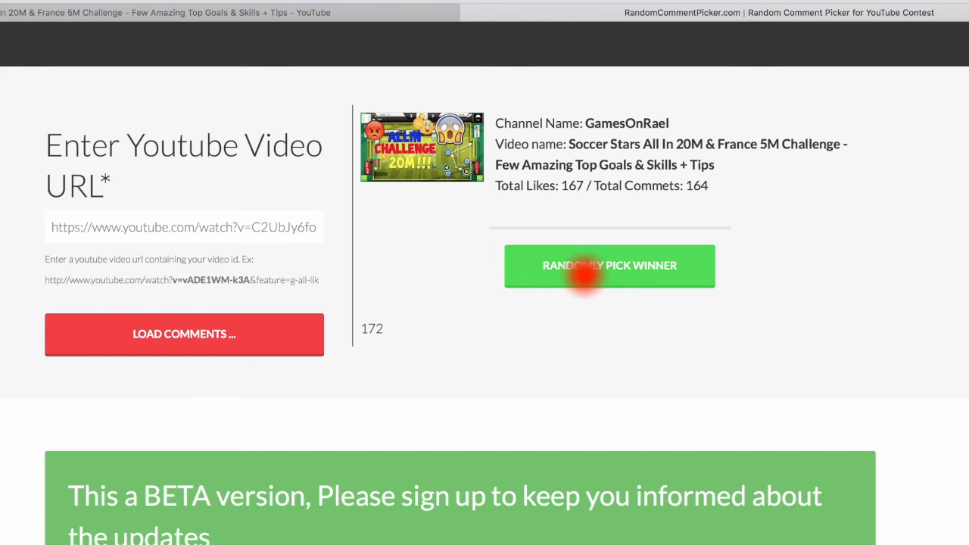
left_click(609, 267)
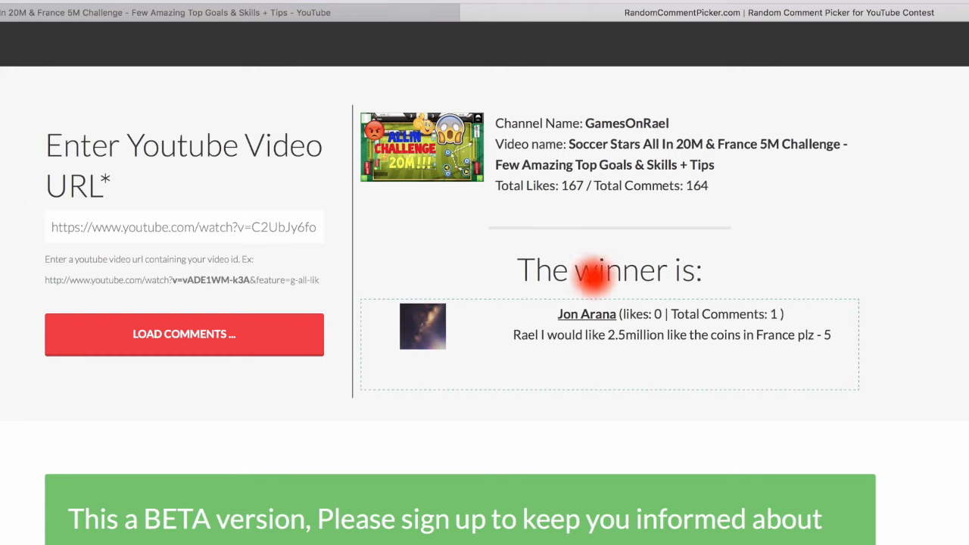
mouse_move(548, 240)
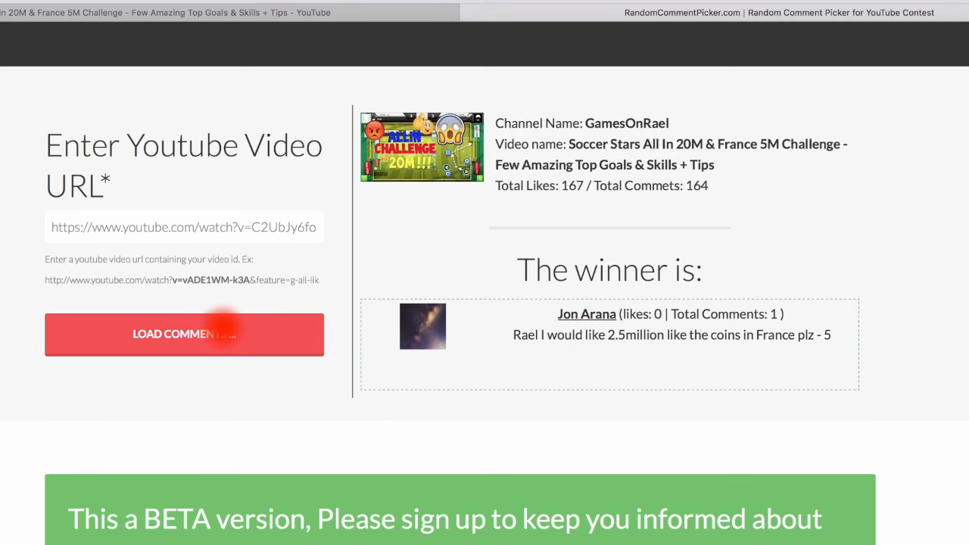
left_click(183, 335)
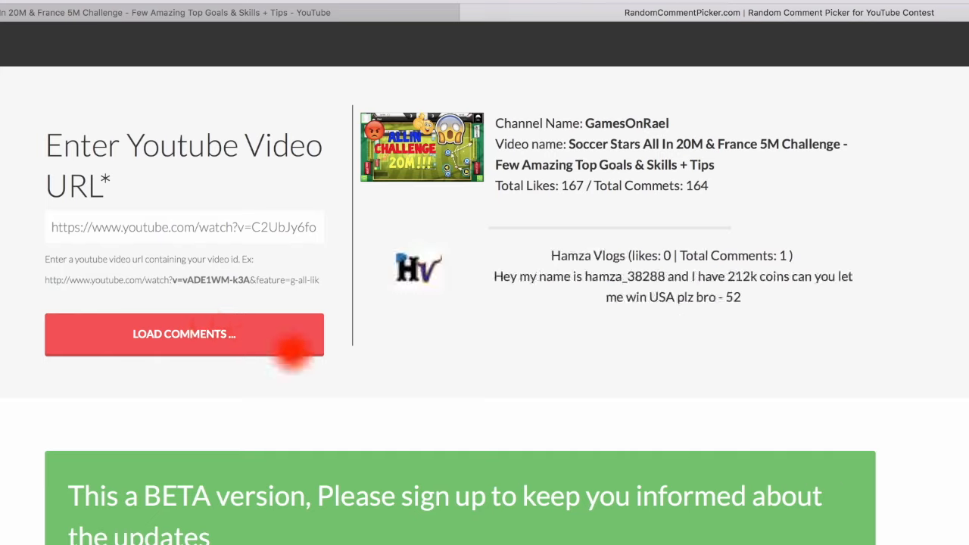
left_click(185, 335)
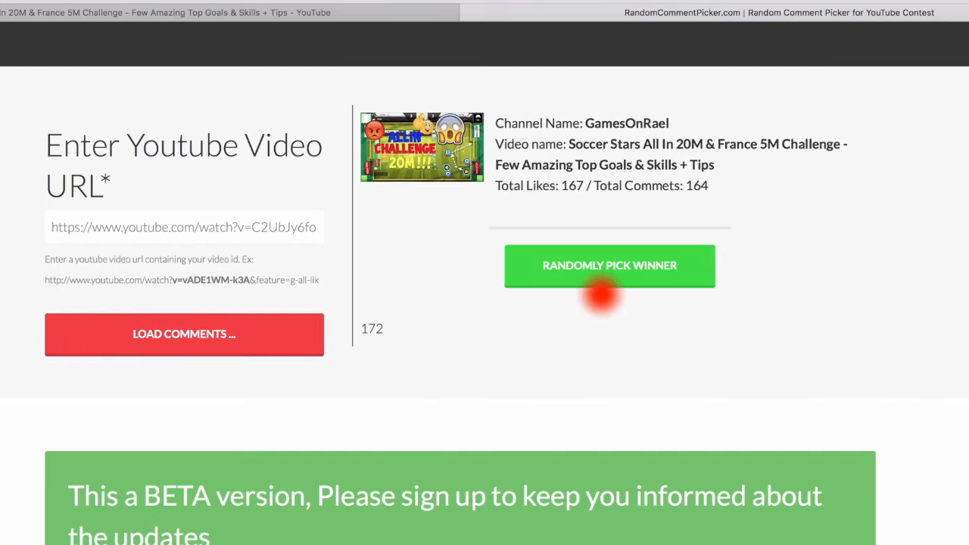
Step: Draw a second winner (JUSTMINICLIP Soccer Stars), then reload the comments
left_click(609, 265)
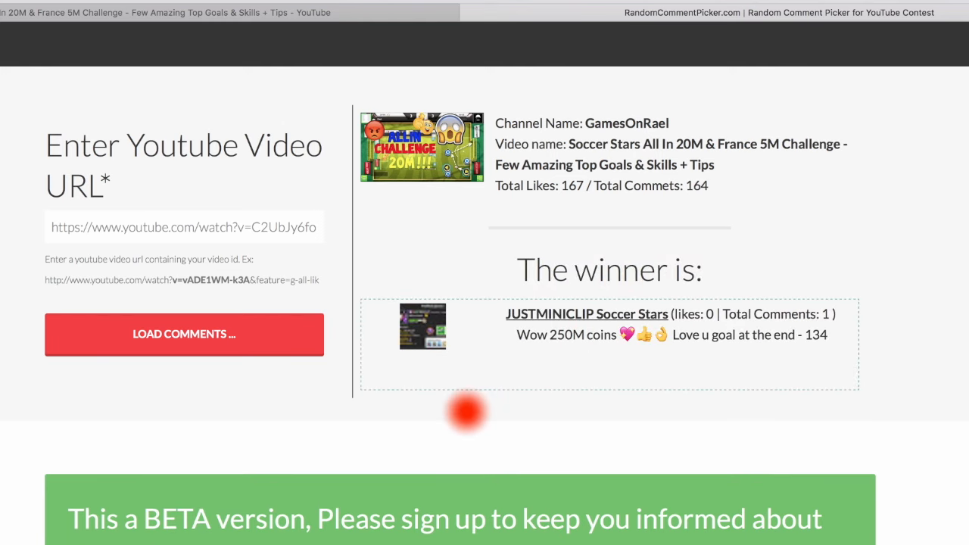
left_click(227, 335)
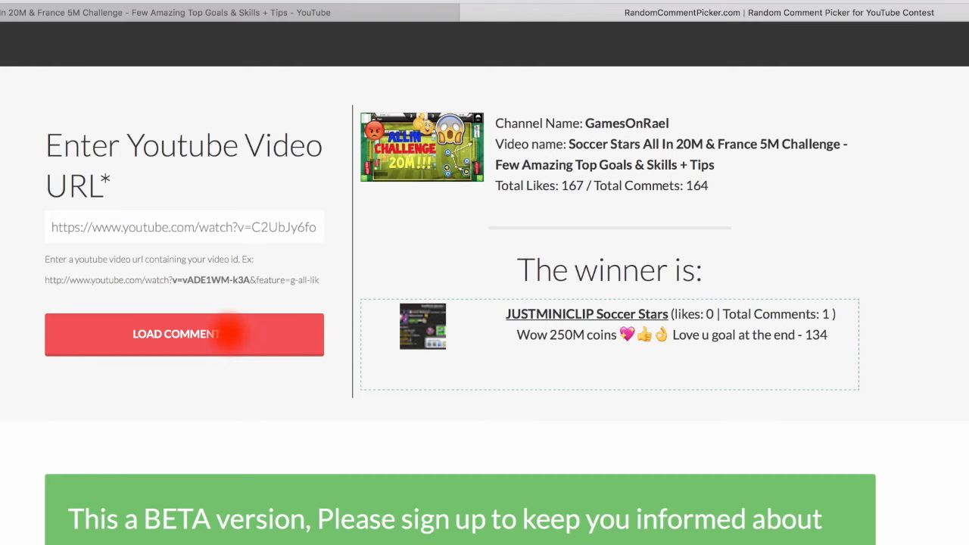
left_click(184, 335)
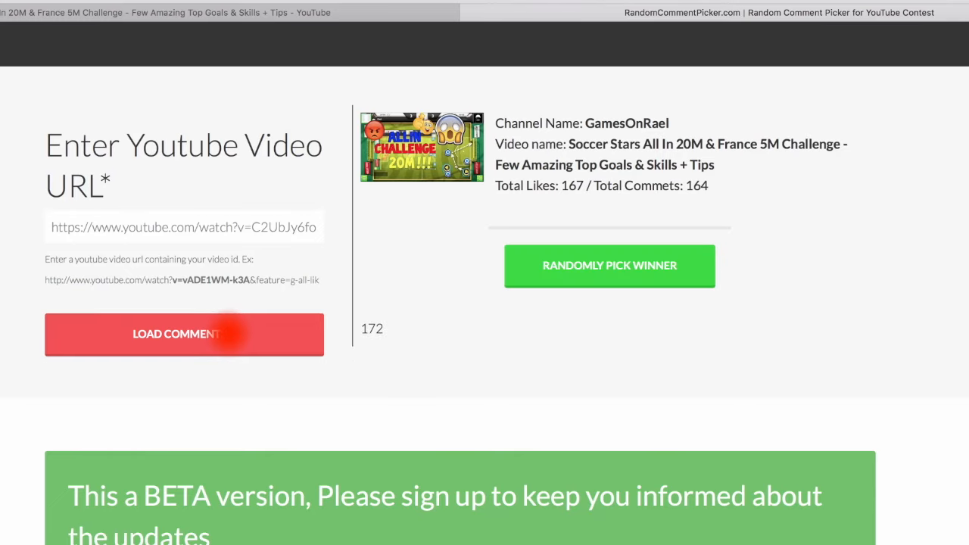
left_click(609, 267)
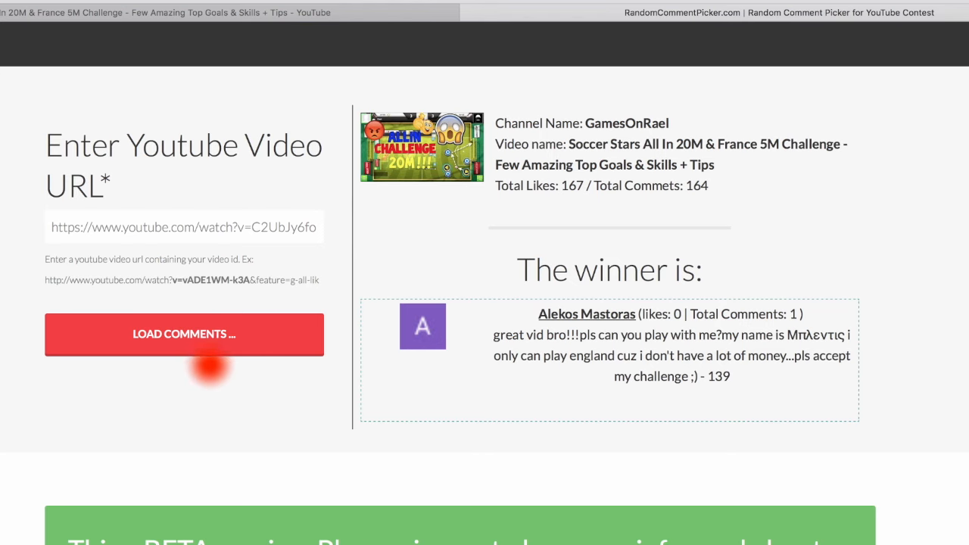
left_click(185, 334)
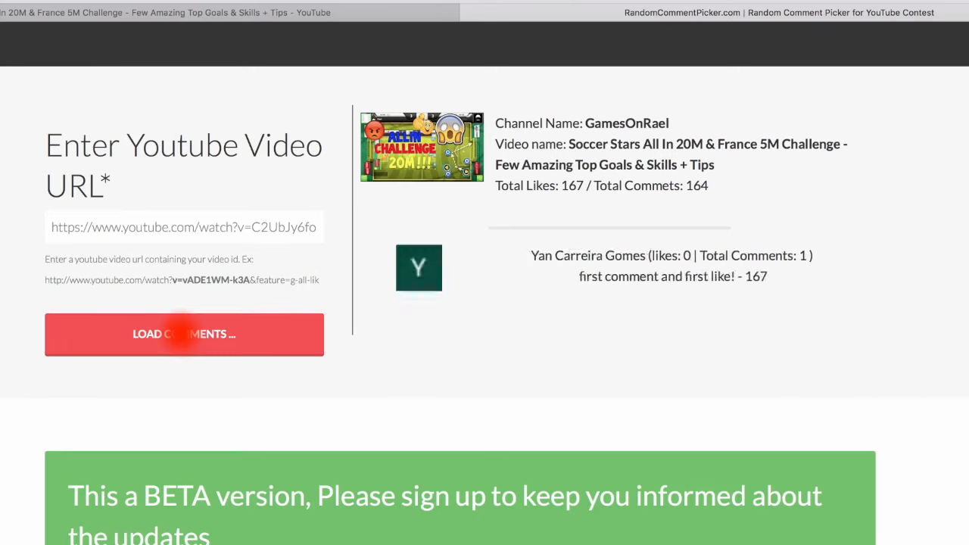
left_click(185, 334)
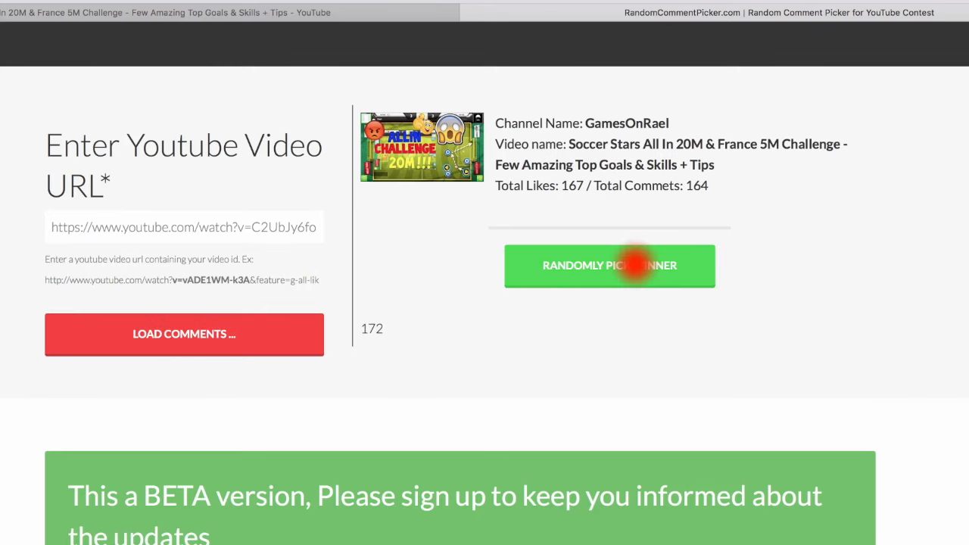
left_click(609, 265)
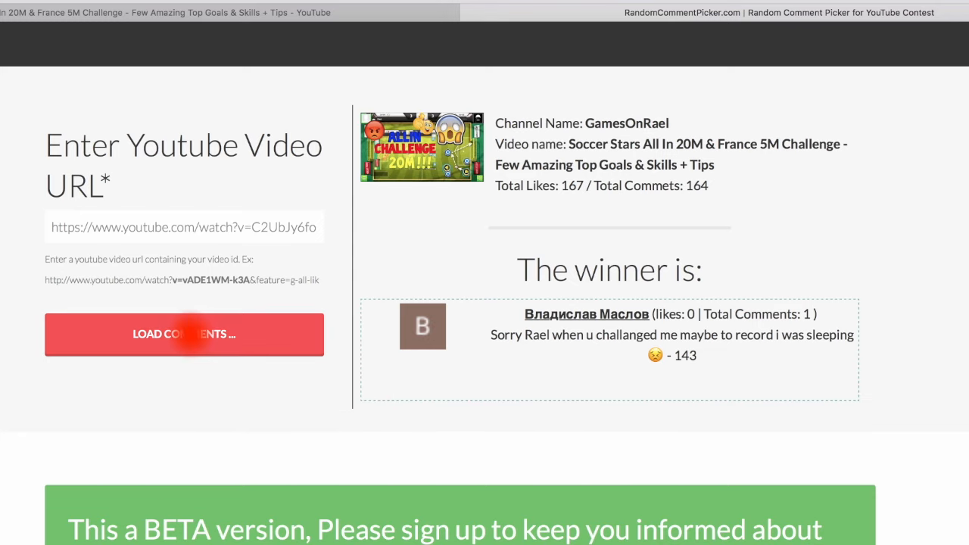
left_click(184, 335)
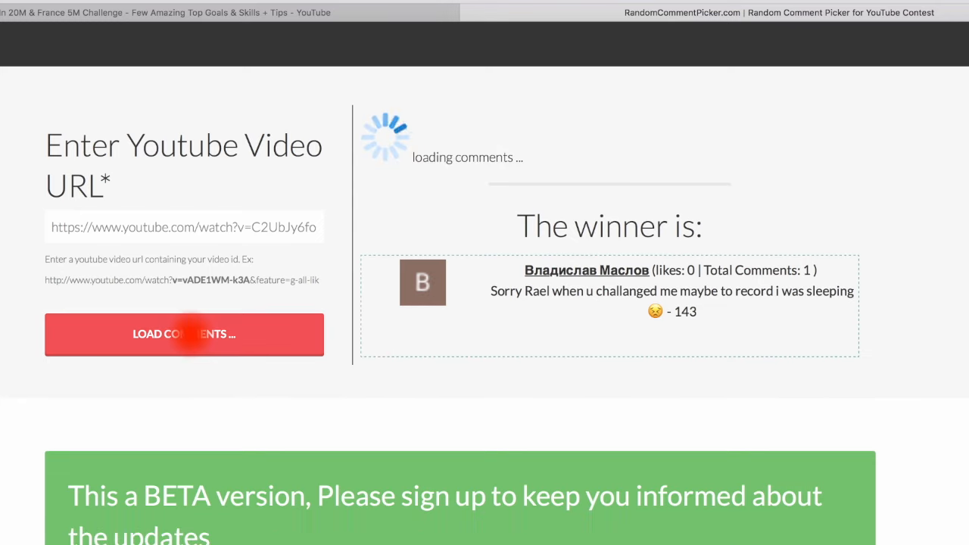
left_click(185, 334)
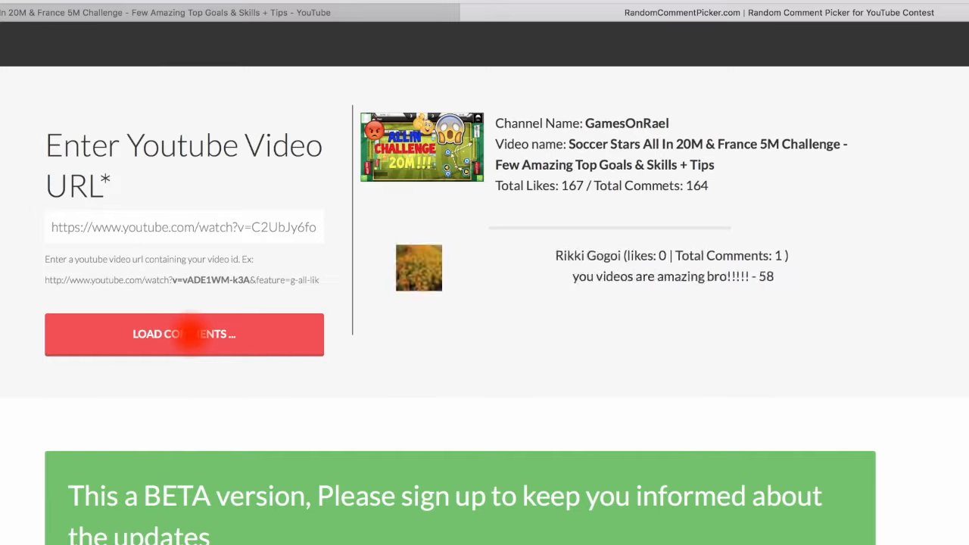
left_click(184, 335)
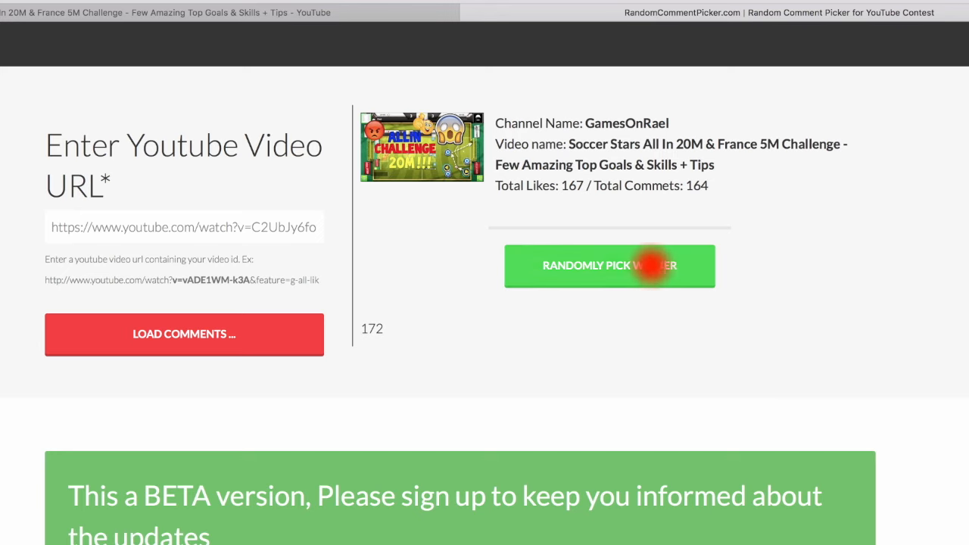
left_click(609, 265)
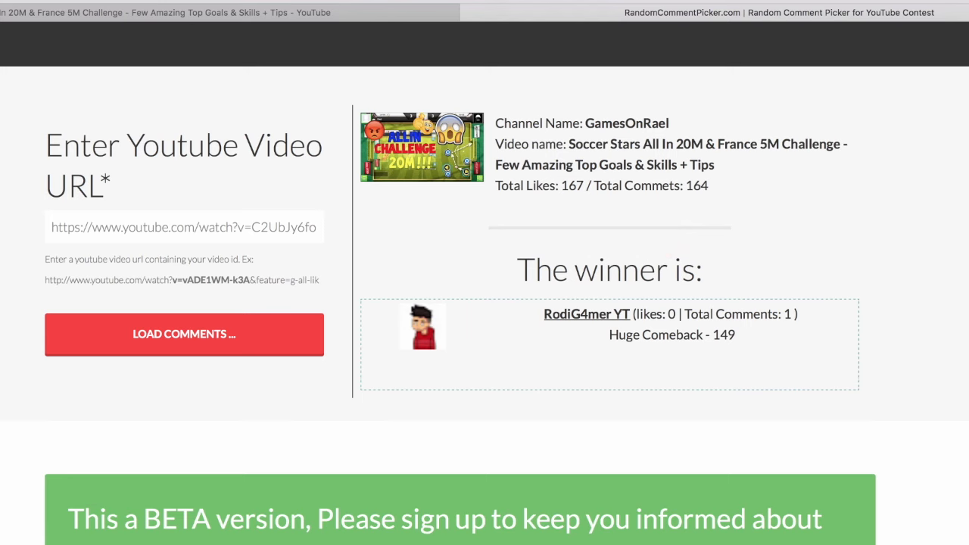
scroll("down", 3)
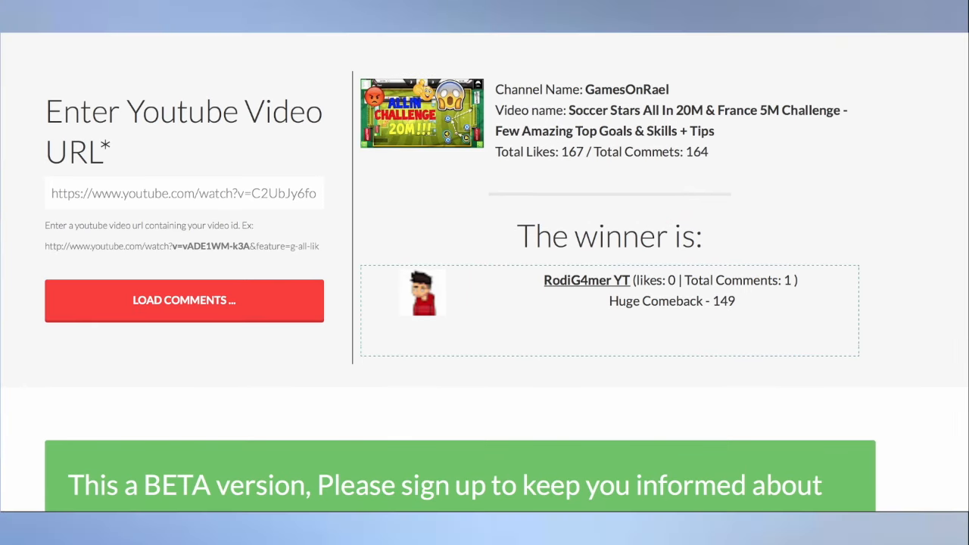